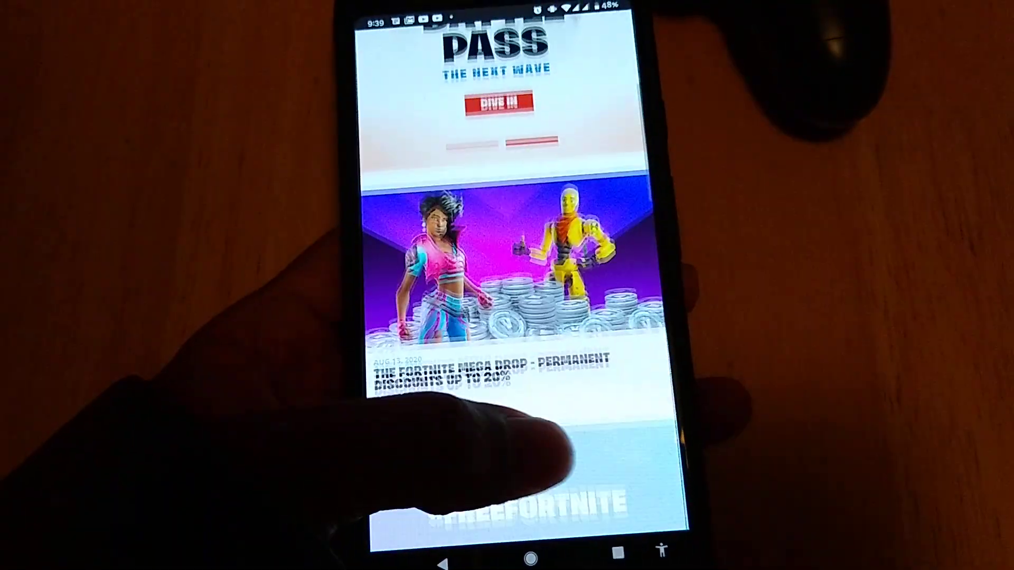
Finish browsing the Fortnite news page and launch the Epic Games app from the home screen
scroll("down", 3)
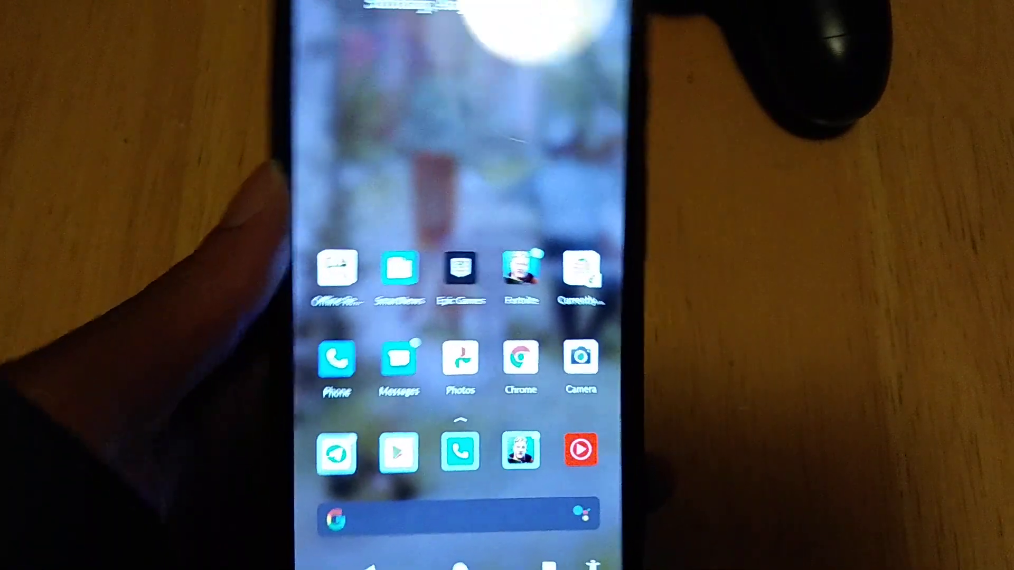
left_click(459, 269)
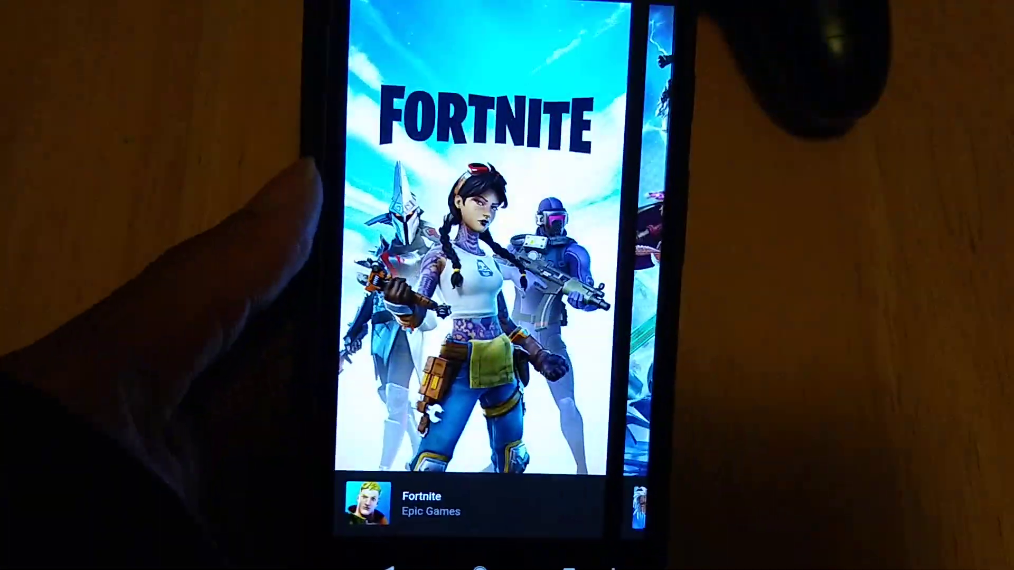
Swipe the games carousel from Fortnite across to the Battle Breakers listing
scroll("left", 3)
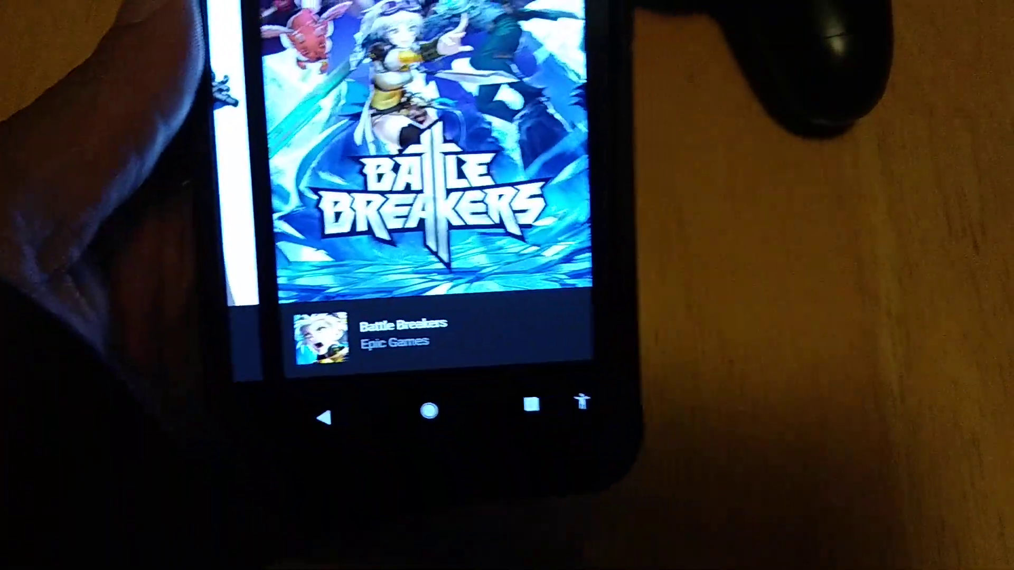